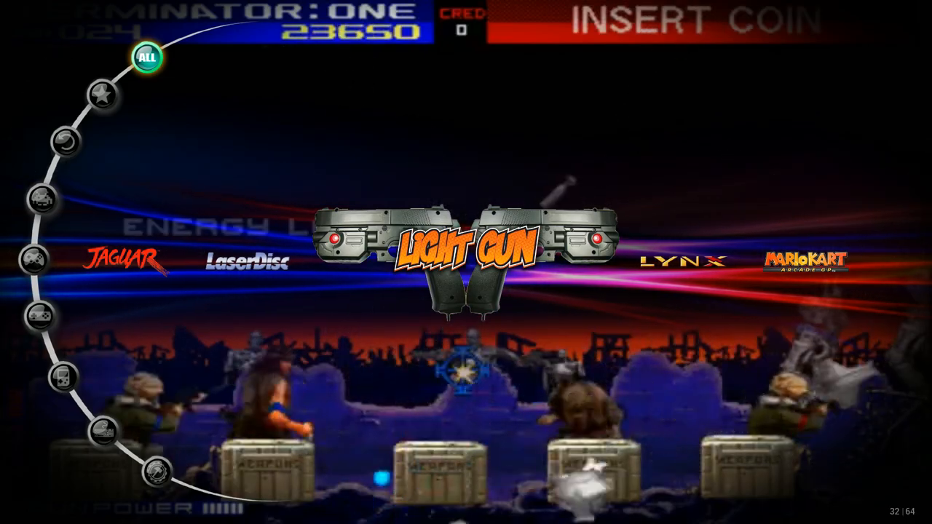
Step: Select the Light Gun collection to show the Light Gun Arcade game list
click(102, 94)
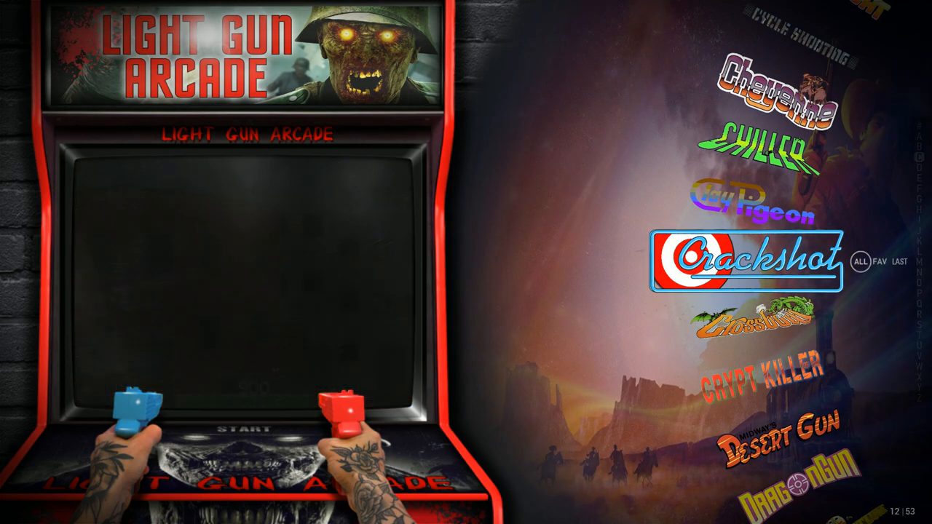
scroll(up, 3)
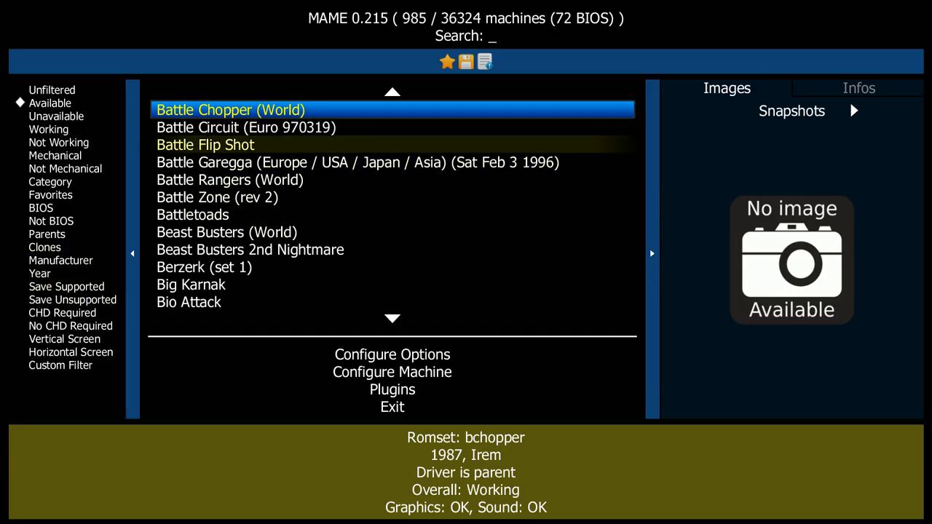
Step: Check the general settings menu and back out of it
click(391, 355)
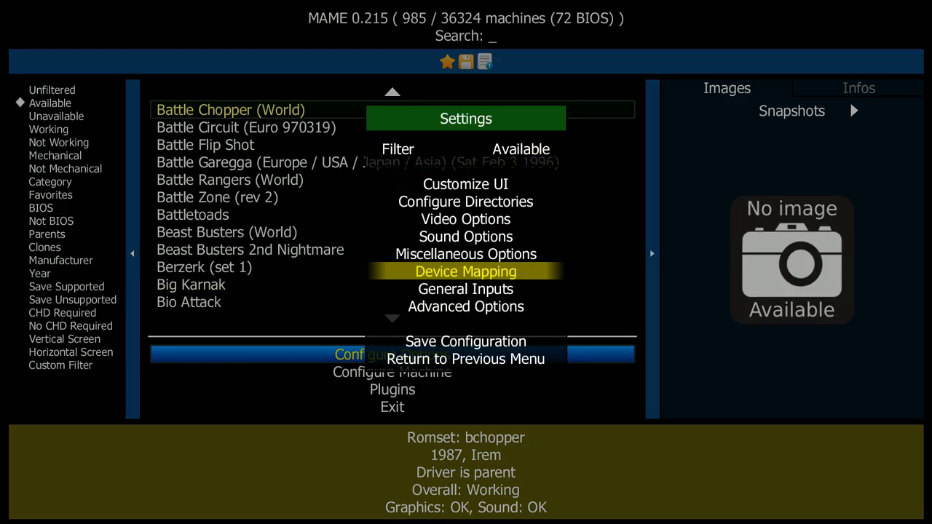
click(466, 271)
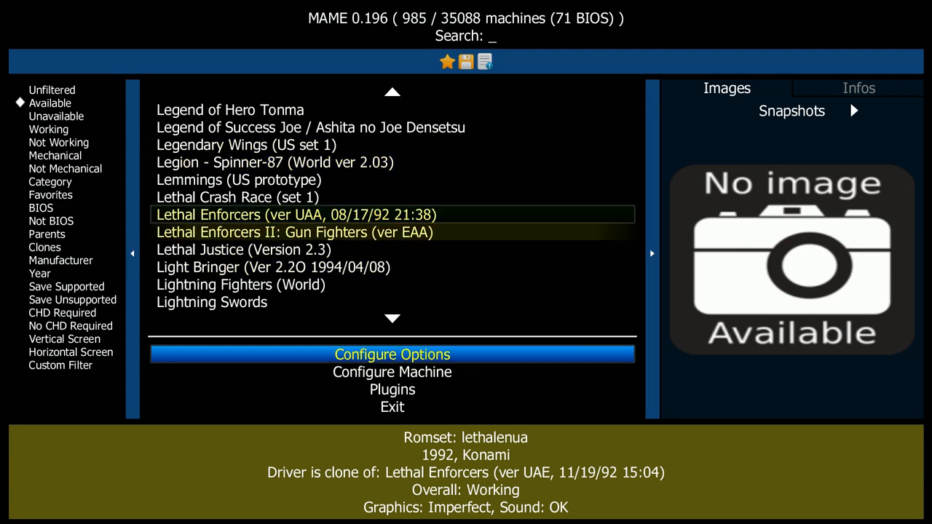
Step: In Lethal Enforcers' Advanced Options set Use Bezels to Off and save the machine configuration
click(392, 373)
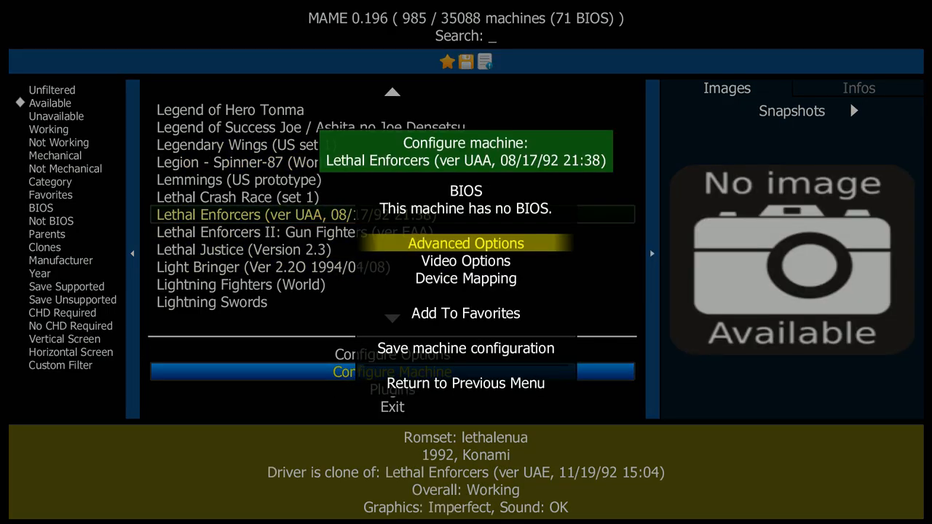
click(466, 243)
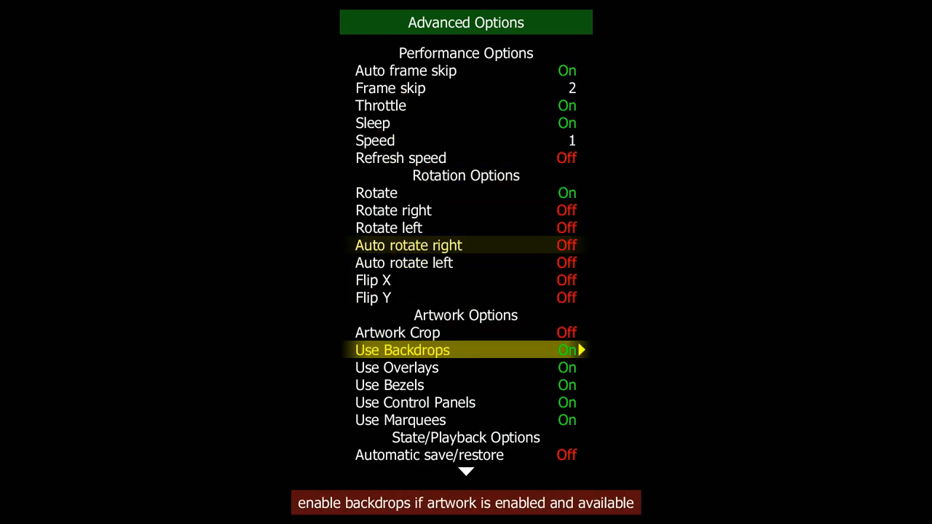
key(Down)
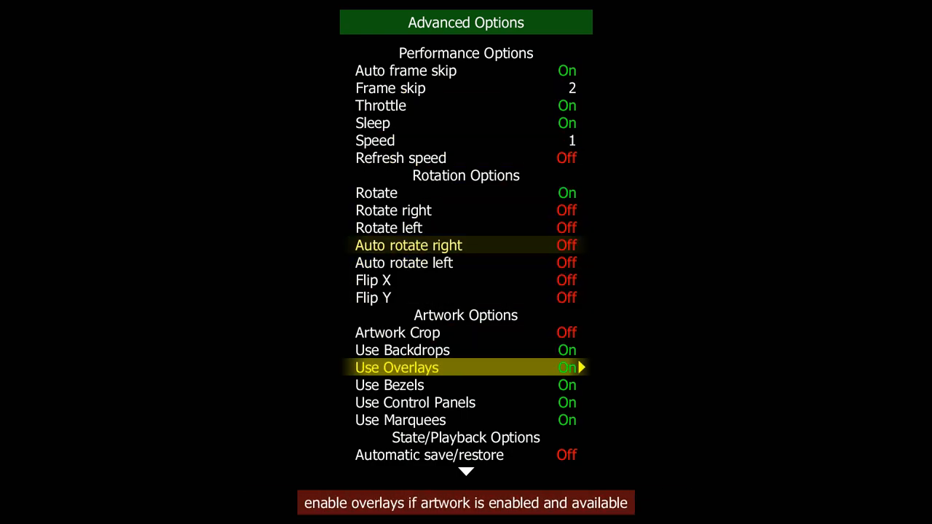
key(Down)
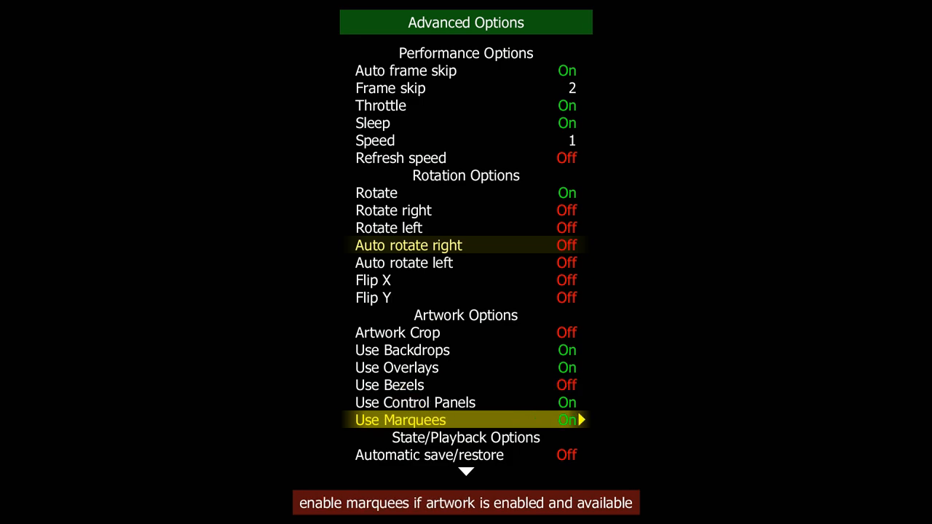
scroll(down, 3)
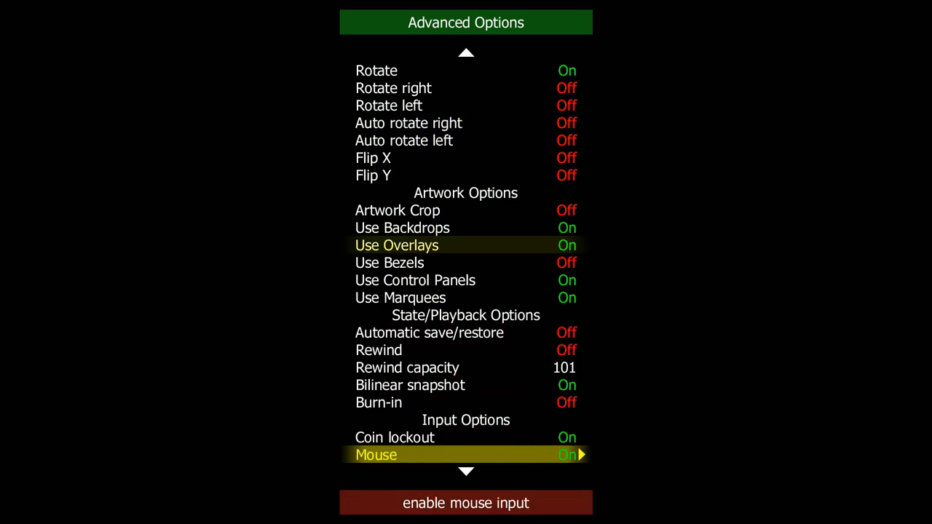
scroll(down, 3)
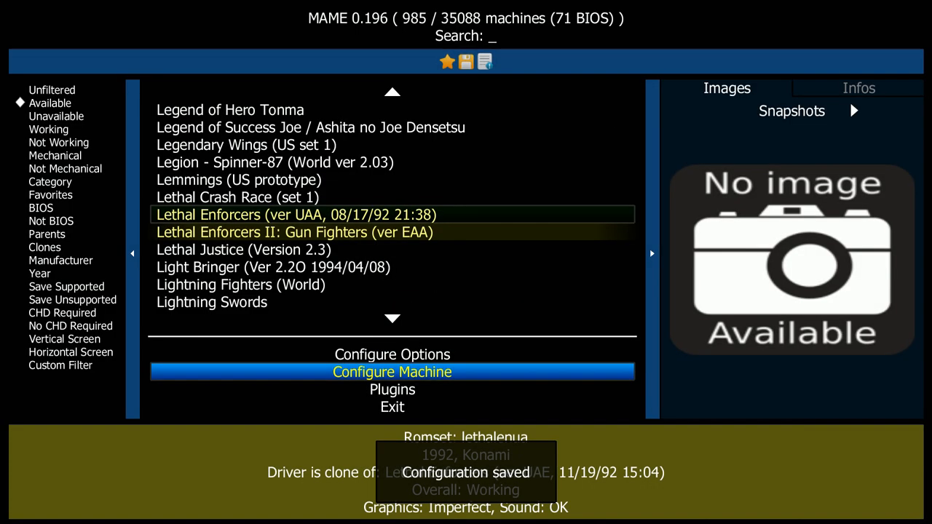
Step: Review Lethal Enforcers' Video Options with Enforce Aspect Ratio and return to the machine menu
key(Up)
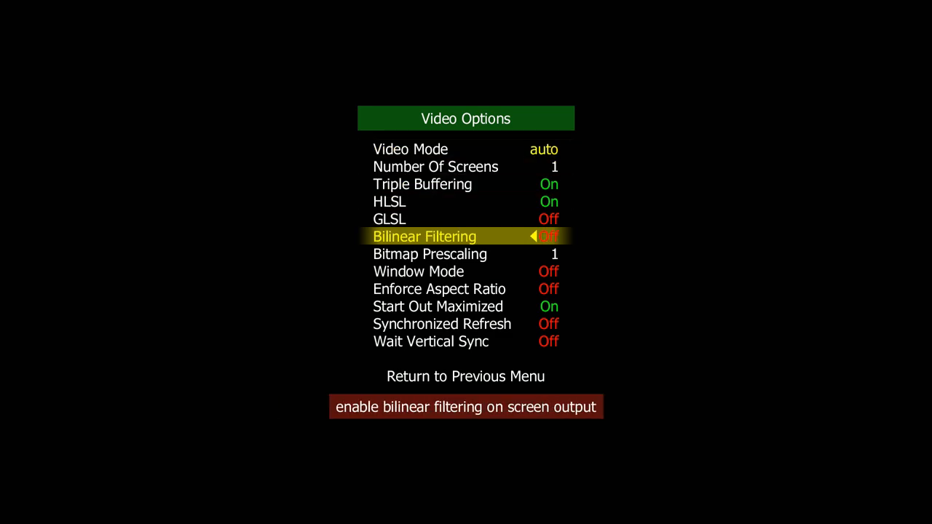
key(Down)
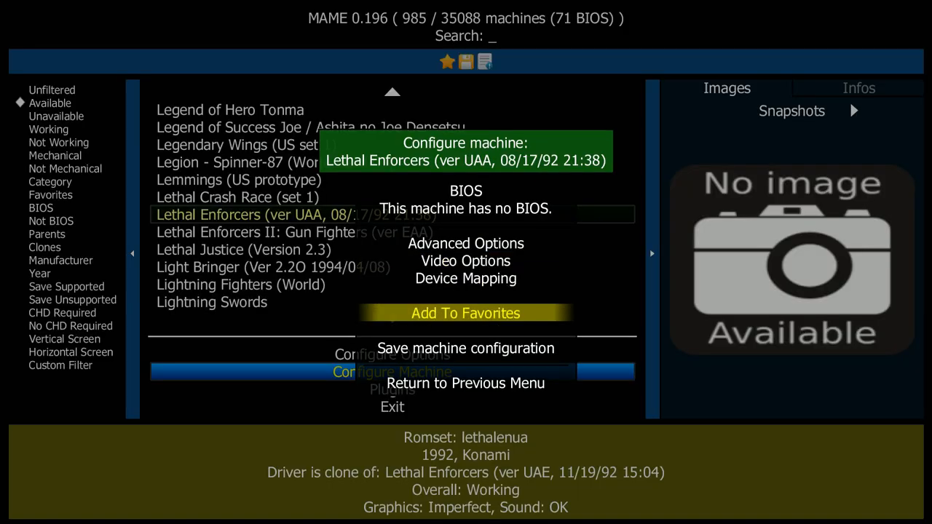
click(466, 348)
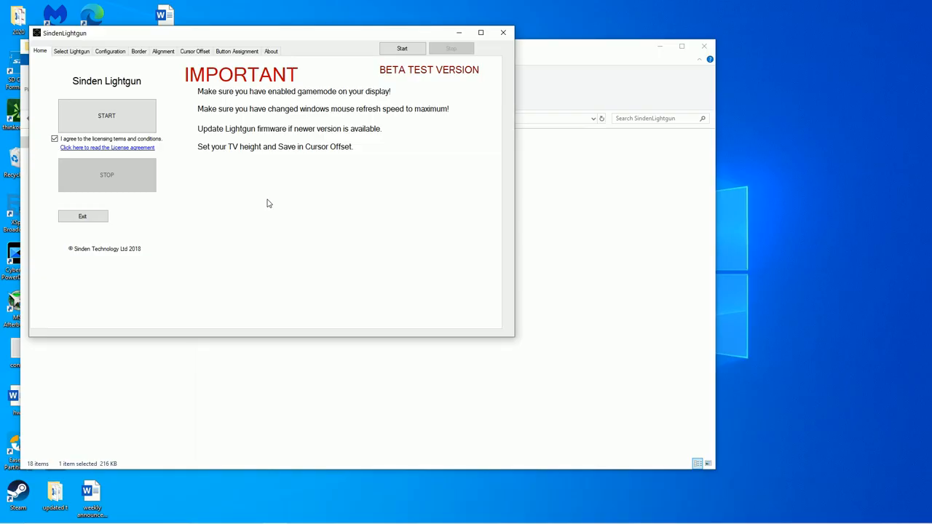
Step: Show the Sinden Lightgun Configuration tab with raw and processed camera feeds
click(106, 115)
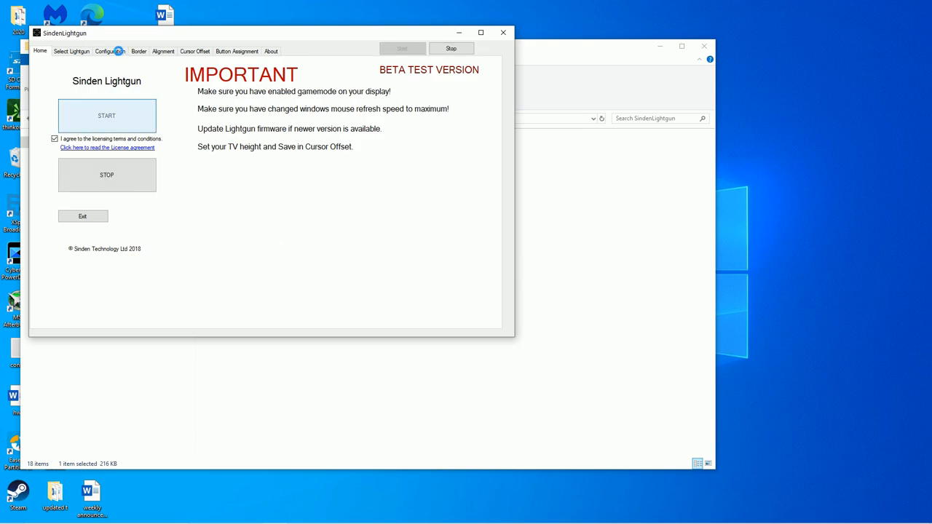
click(110, 51)
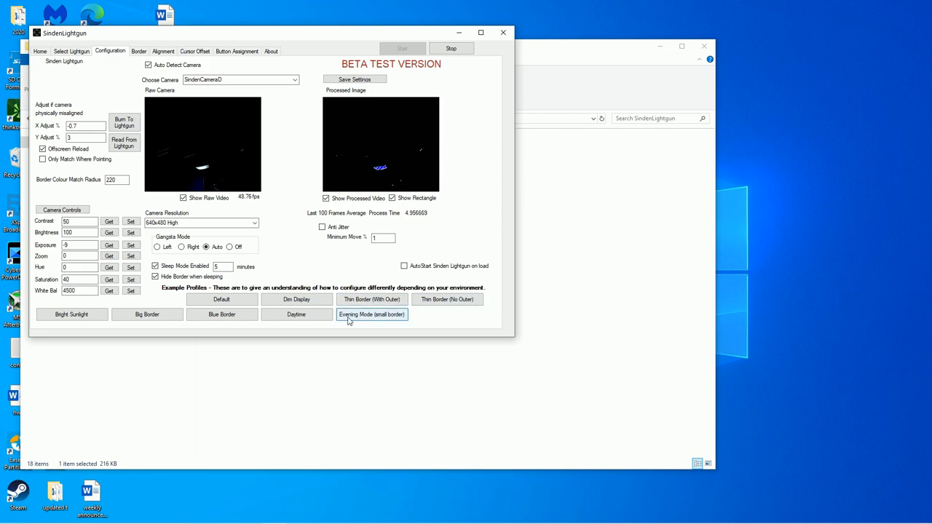
click(371, 314)
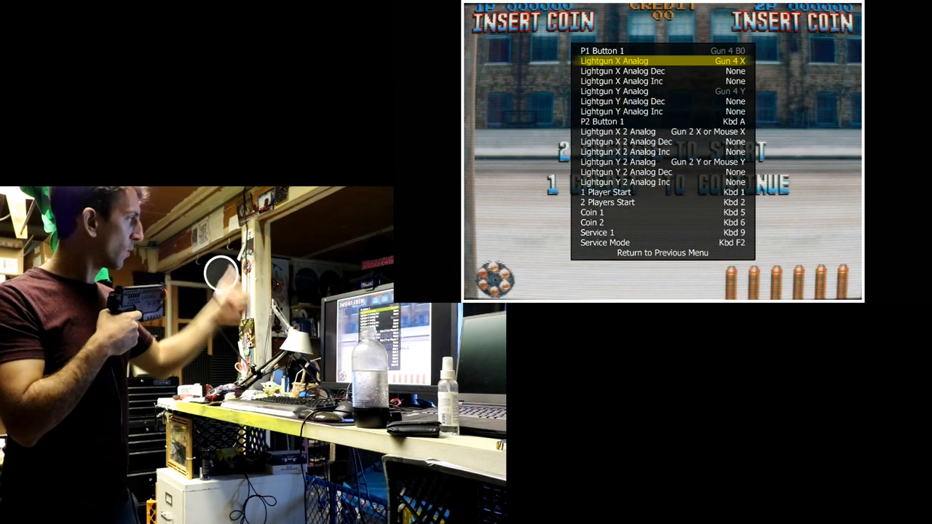
Step: Assign player one's Lightgun X and Y analog aim to the Sinden gun
key(down)
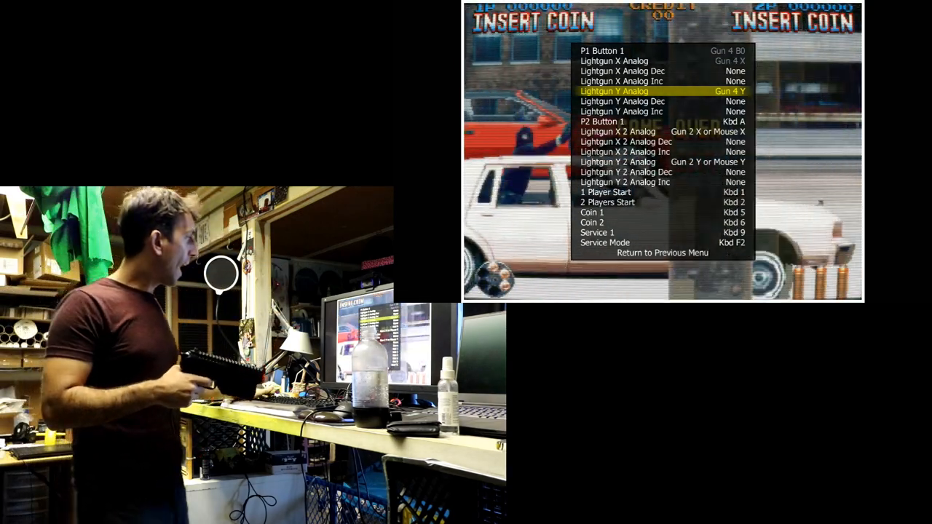
key(down)
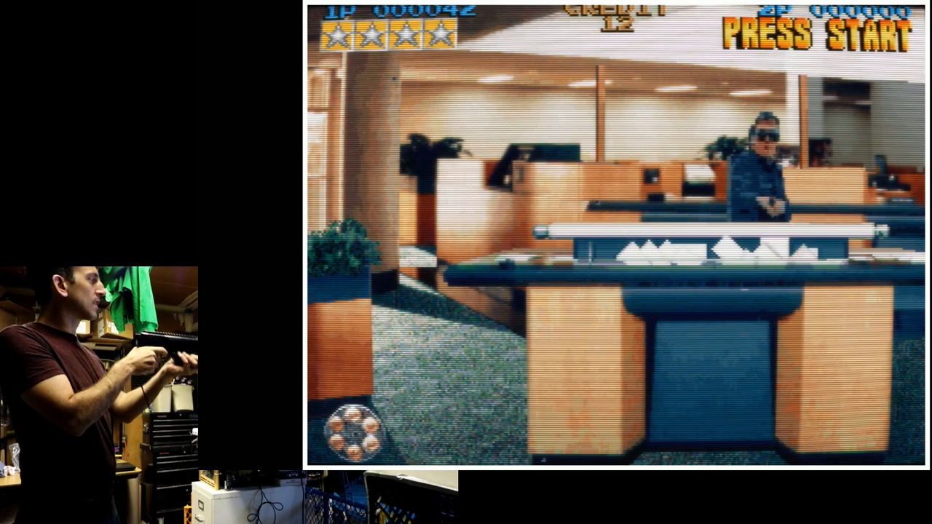
Step: Shoot the gunman behind the office desk during a round of play
click(692, 291)
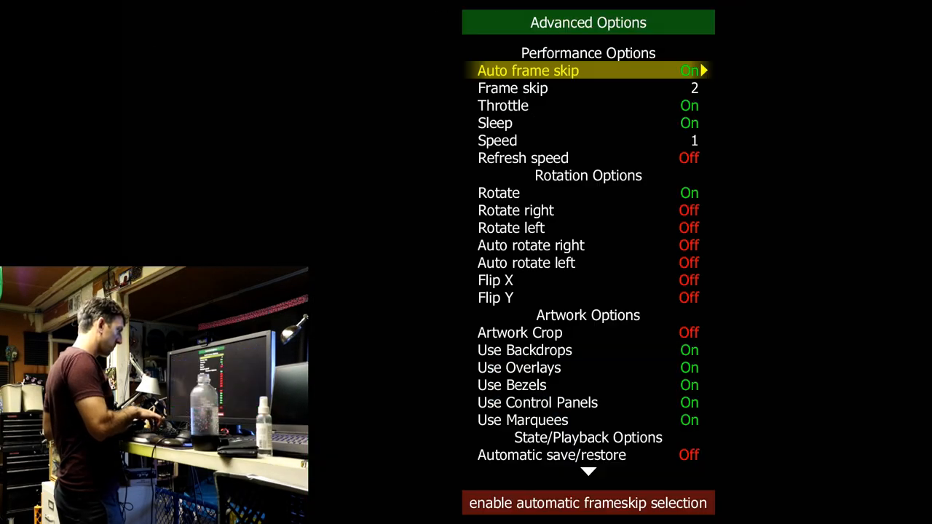
Step: Set Use Bezels to Off for Area 51 (R3000) and go back to its configuration menu
key(down)
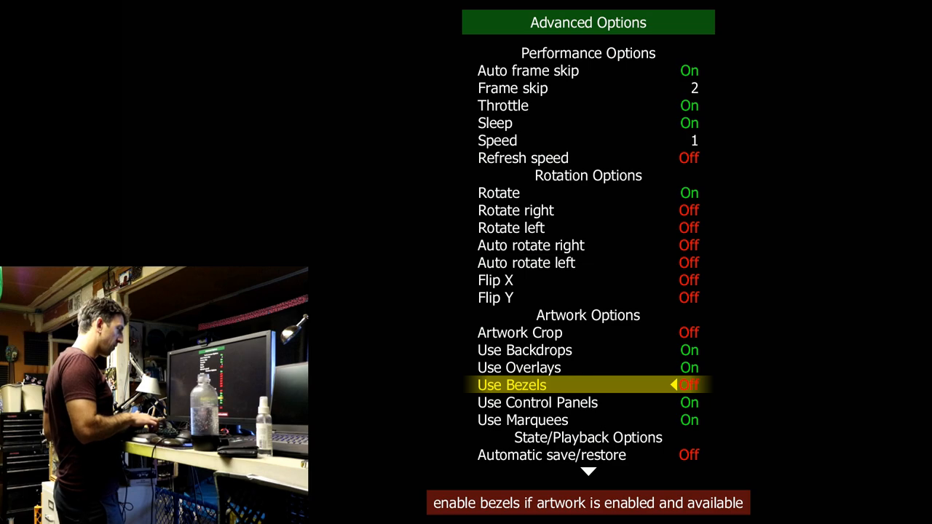
key(Down)
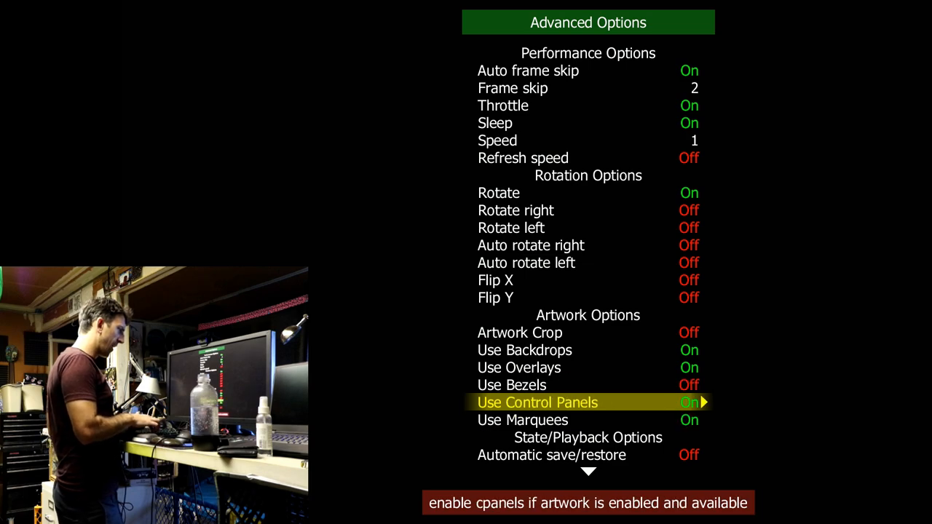
key(up)
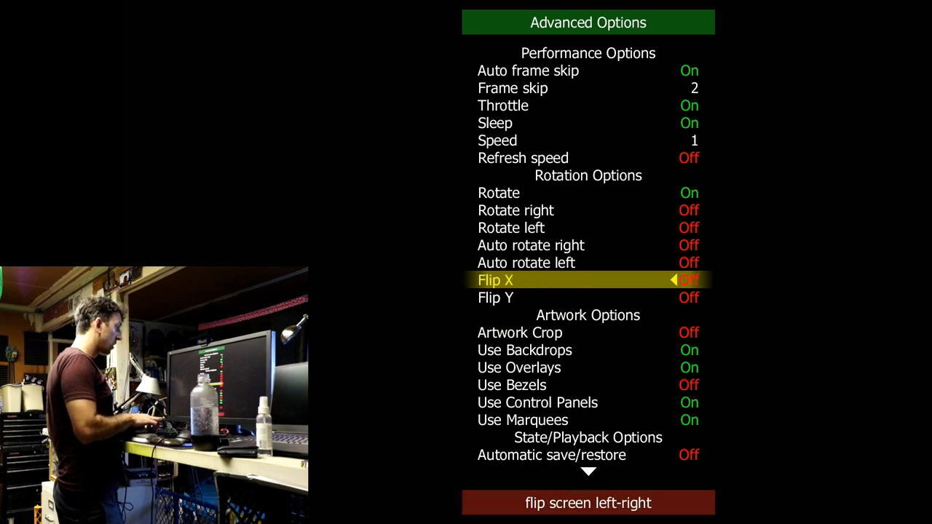
scroll(down, 3)
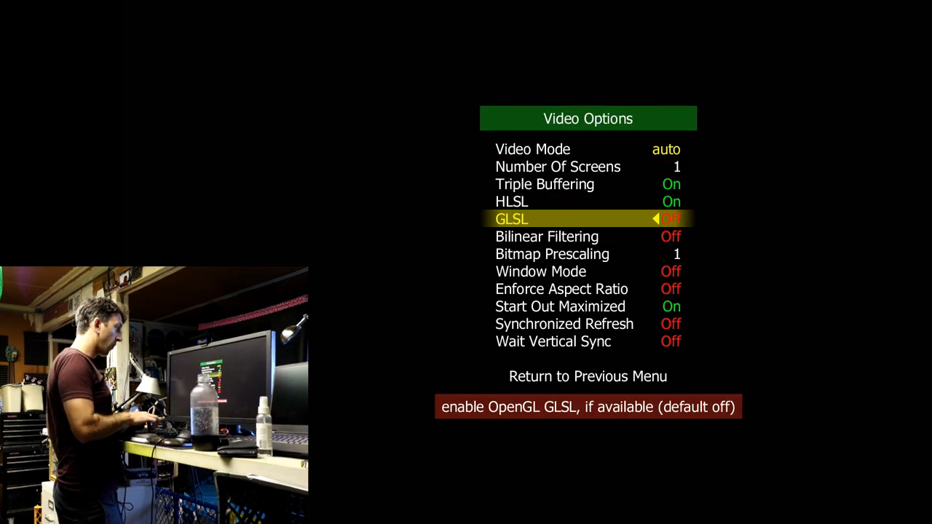
key(down)
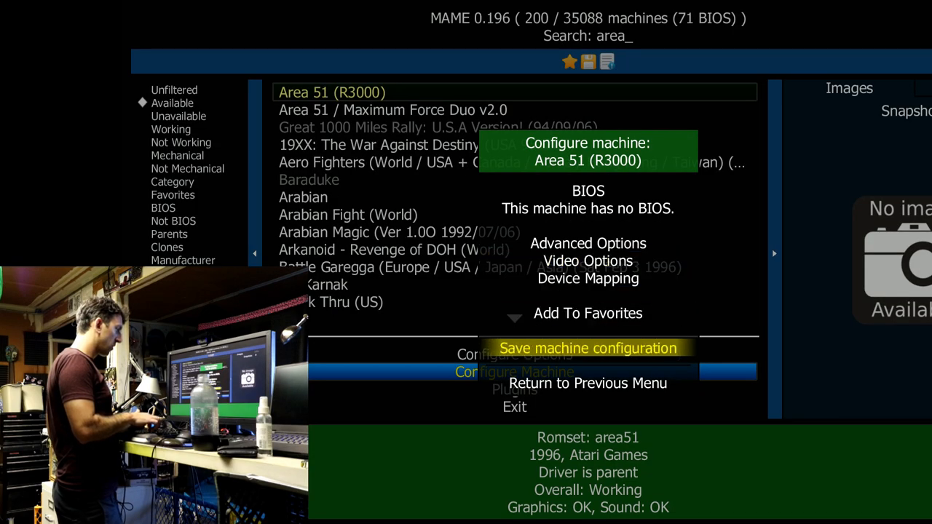
click(589, 348)
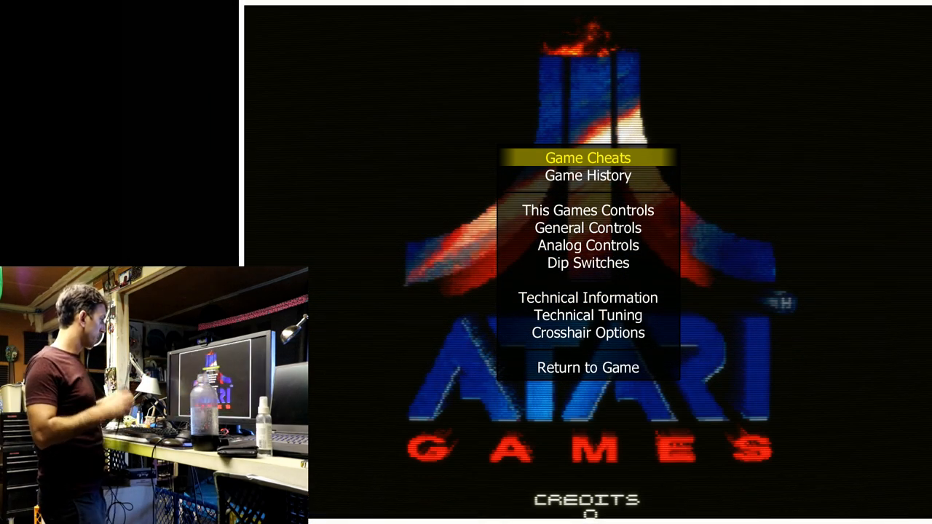
Step: Show Area 51's controls with P1 Button 1 and lightgun axes on Gun 4
key(Down)
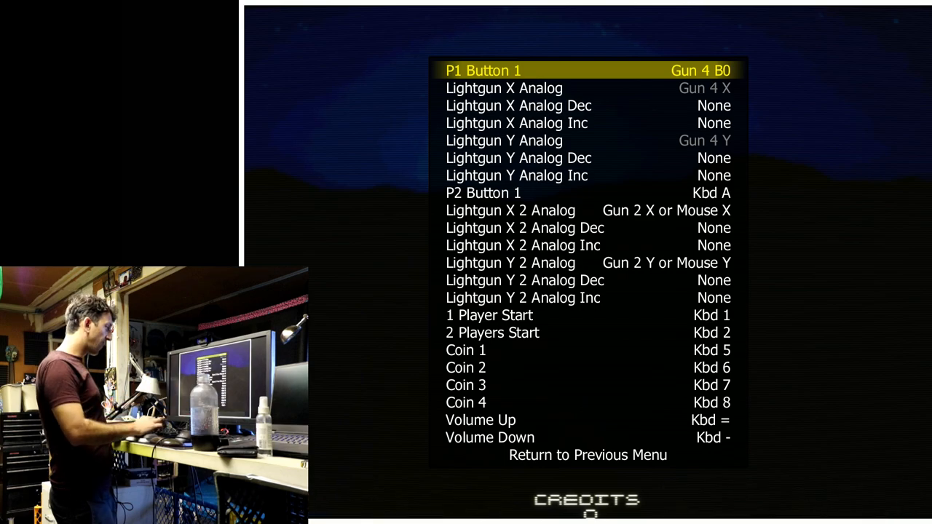
key(down)
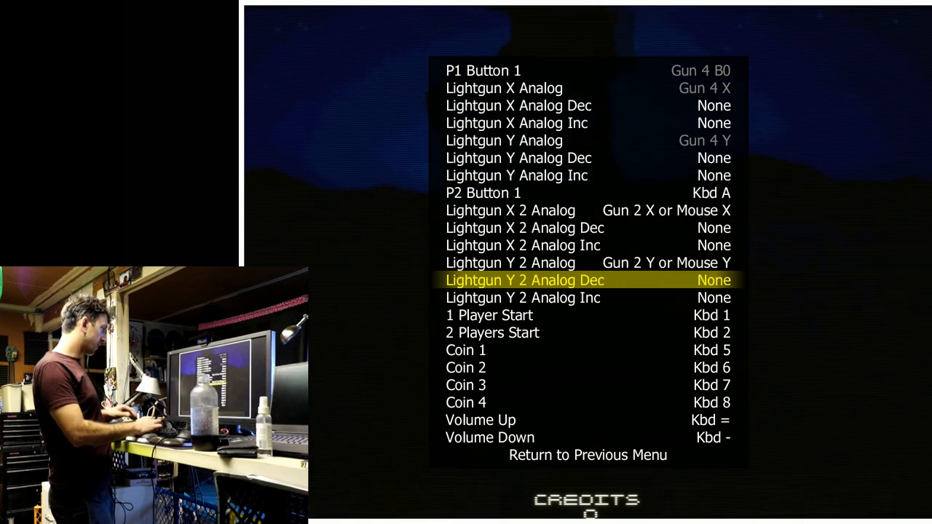